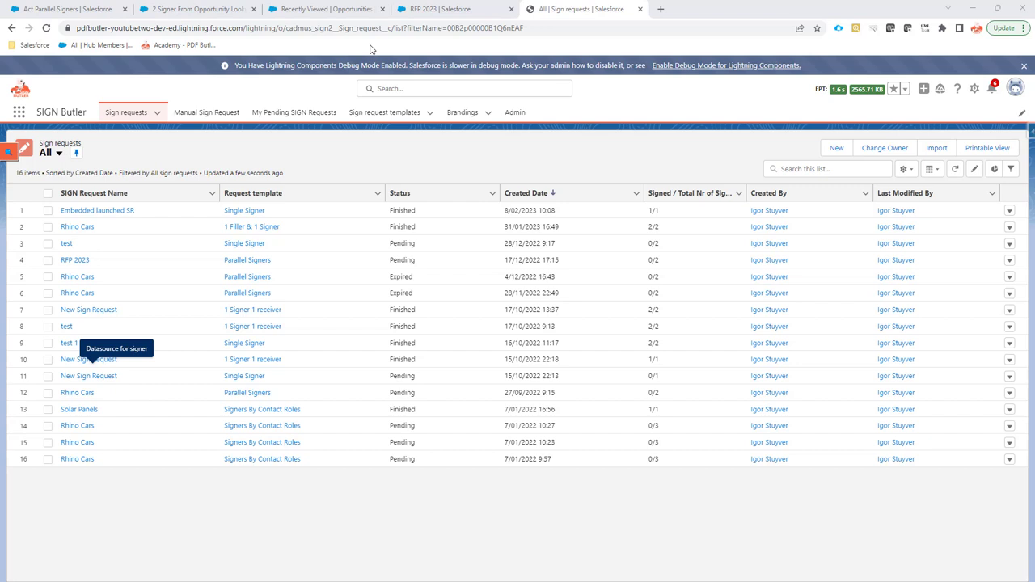
mouse_move(398, 46)
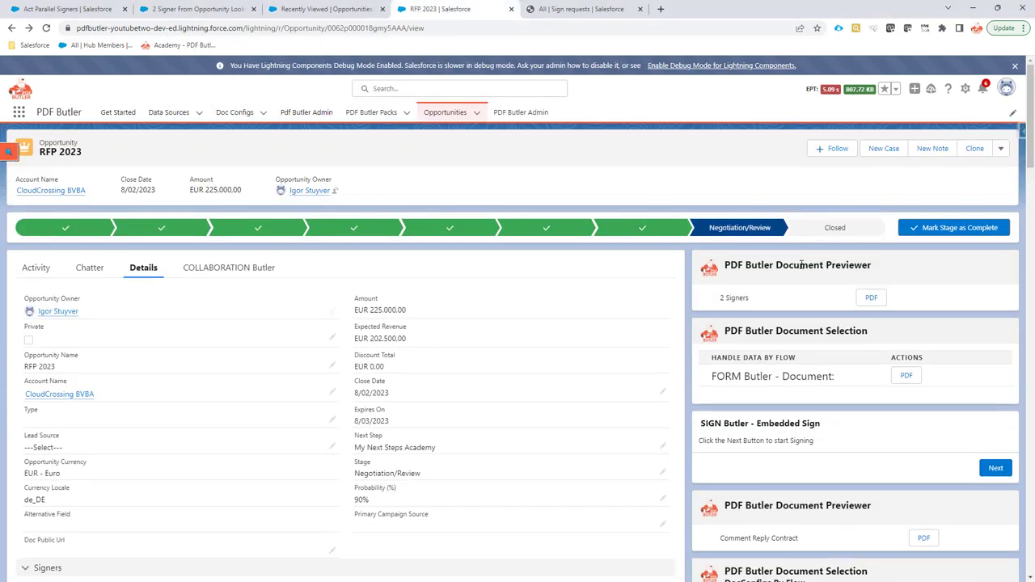
Preview the RFP 2023 PDF with its two signer blocks, then show Recently Viewed opportunities.
scroll(down, 3)
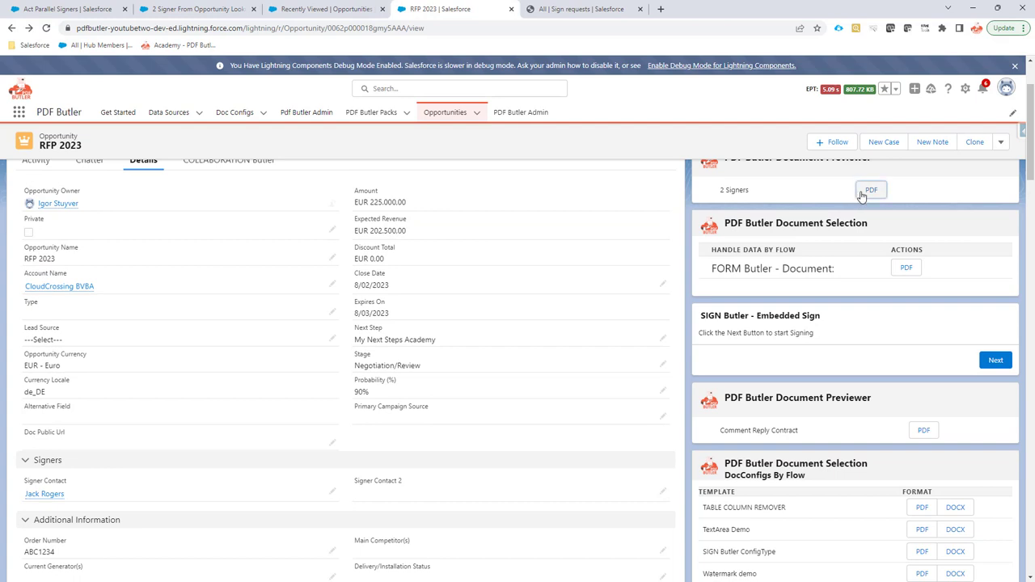
click(870, 190)
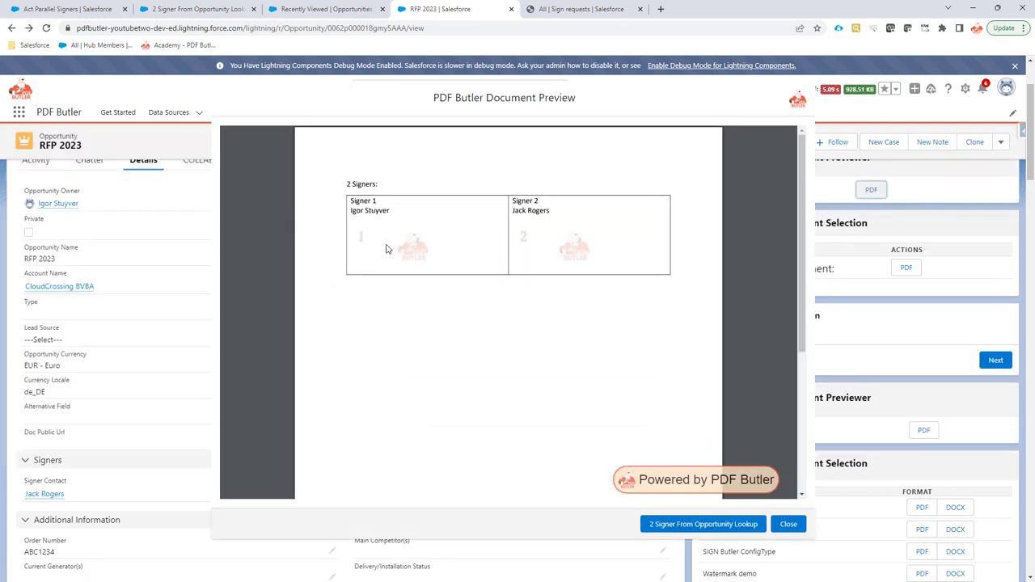
mouse_move(550, 254)
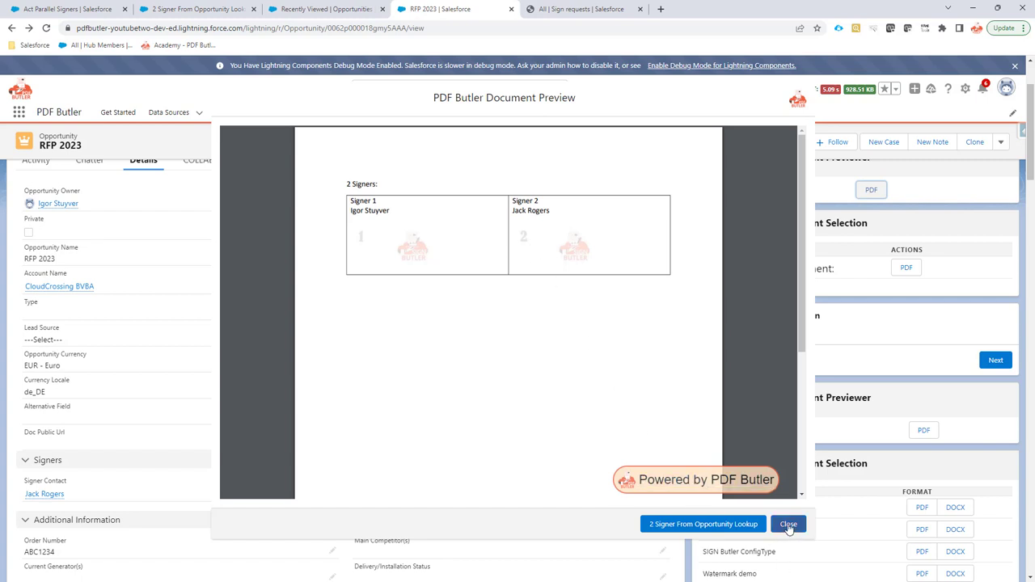
mouse_move(505, 275)
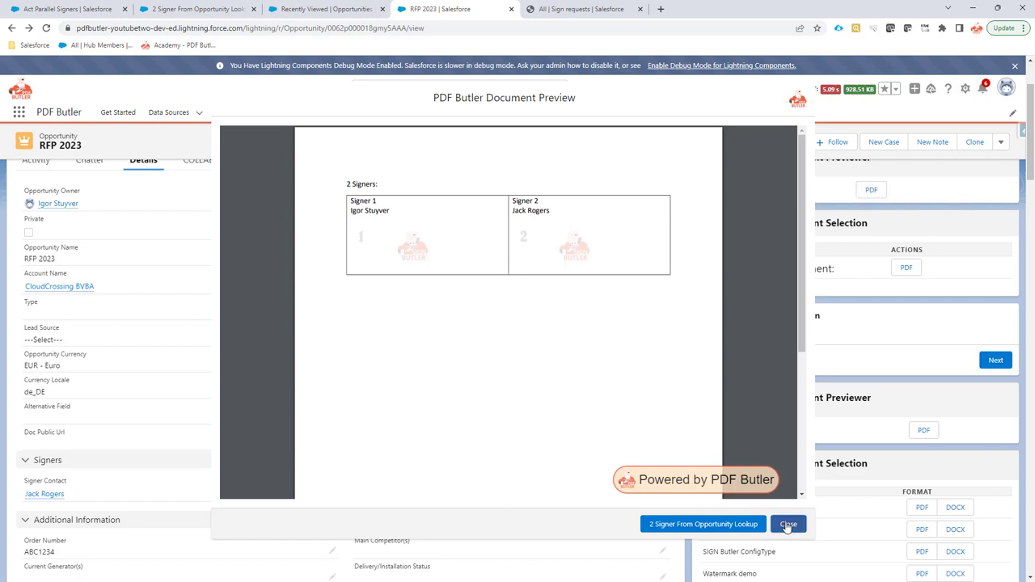
click(789, 524)
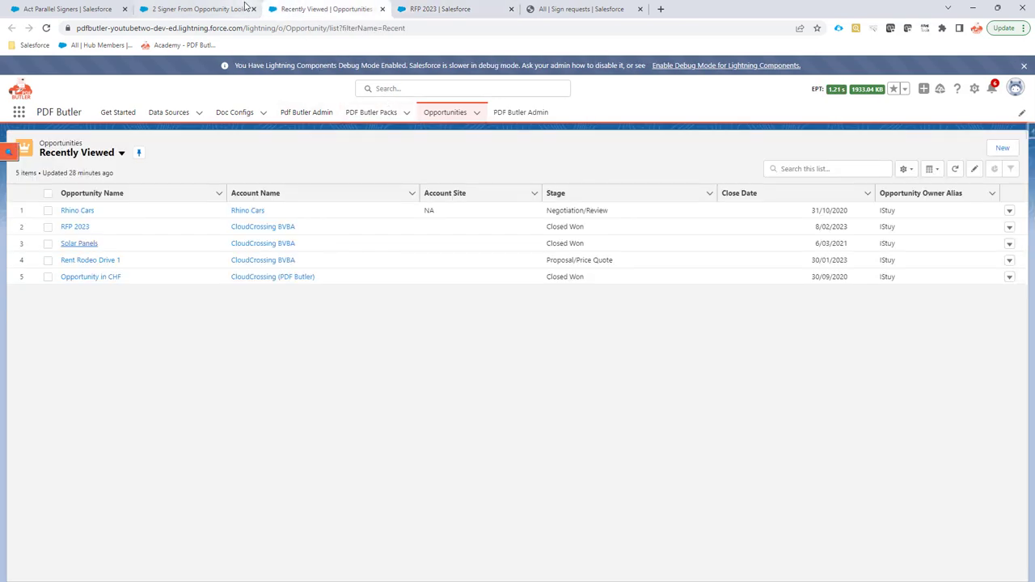
Open the 2 Signer From Opportunity Lookup sign request template for editing.
click(582, 10)
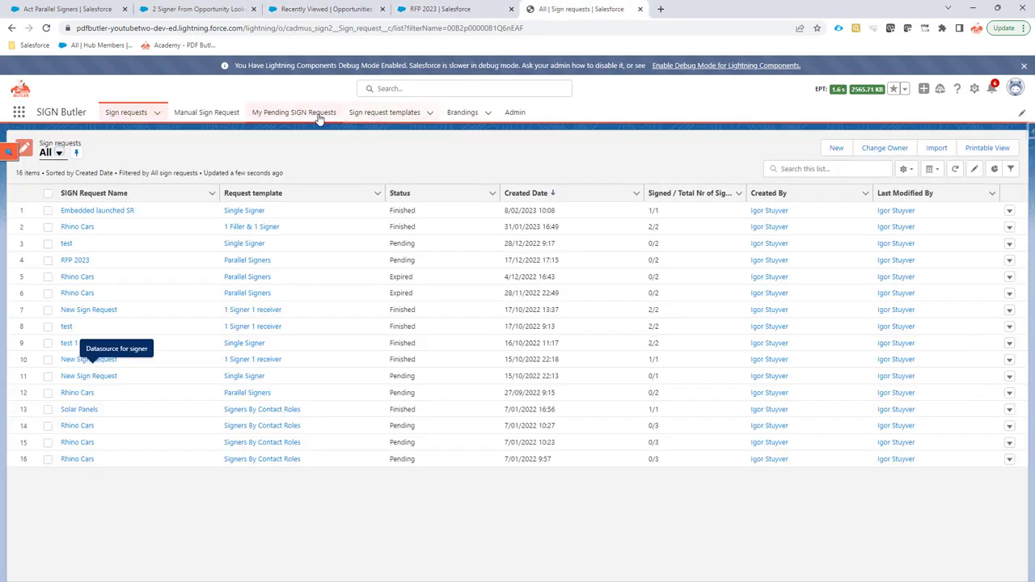
click(385, 111)
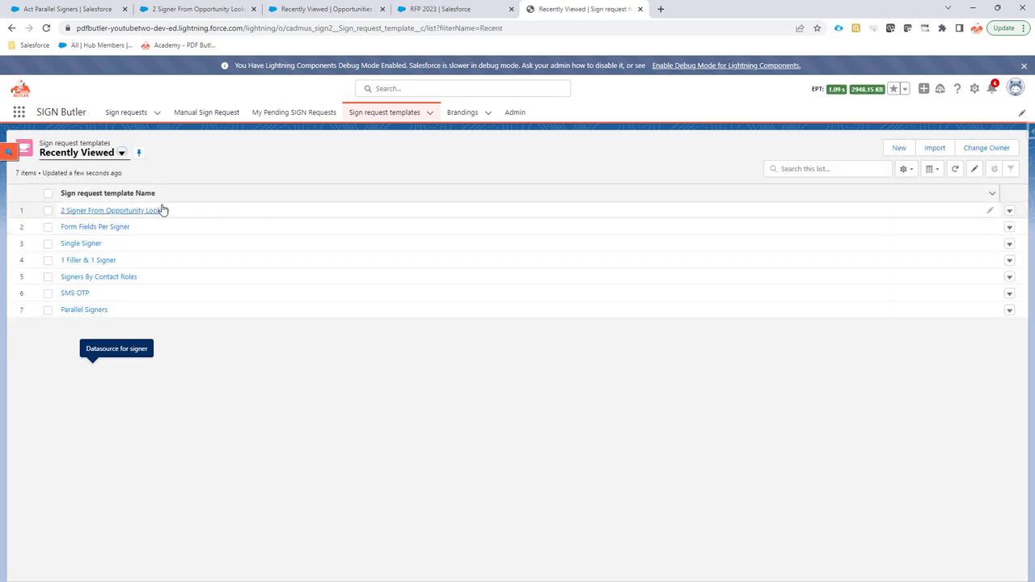
click(110, 210)
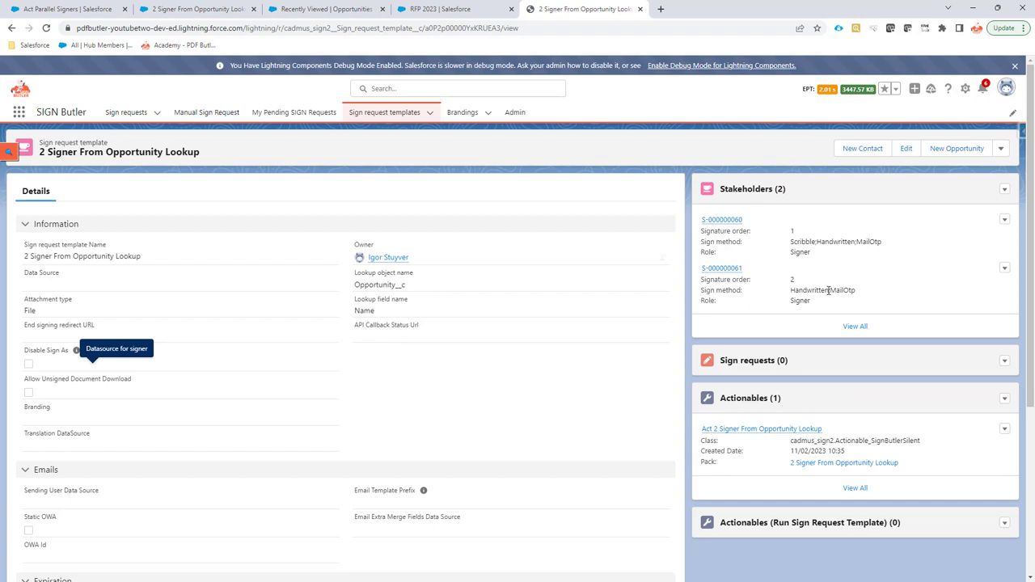
click(906, 149)
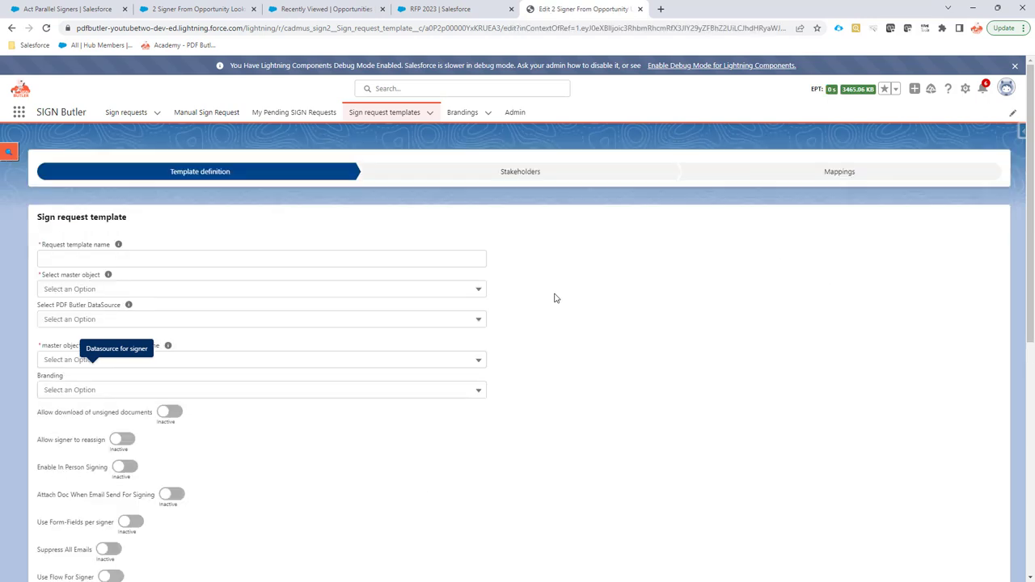
Review the second stakeholder's Id mapping in the Stakeholder table and return to RFP 2023.
scroll(down, 3)
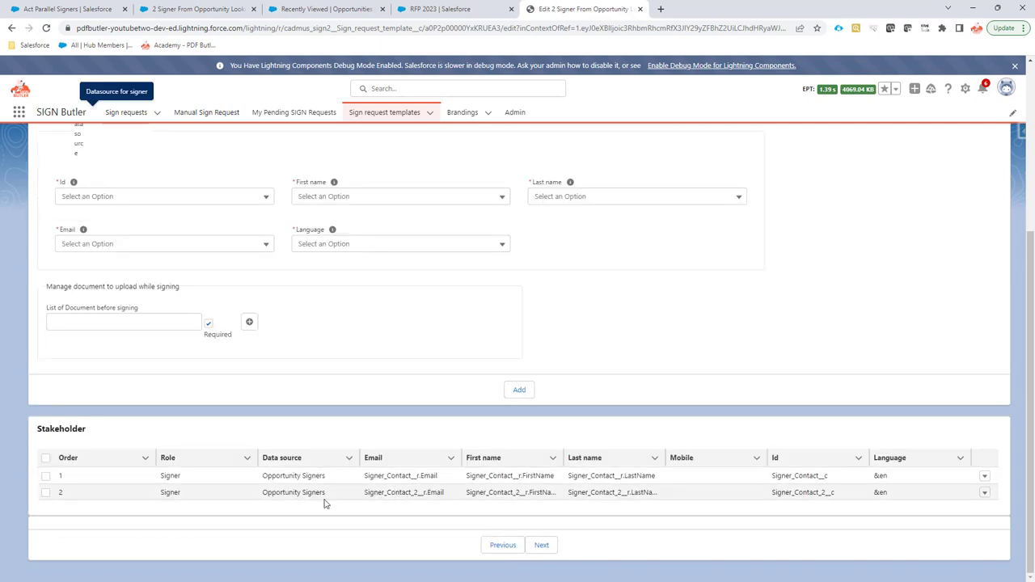
mouse_move(770, 498)
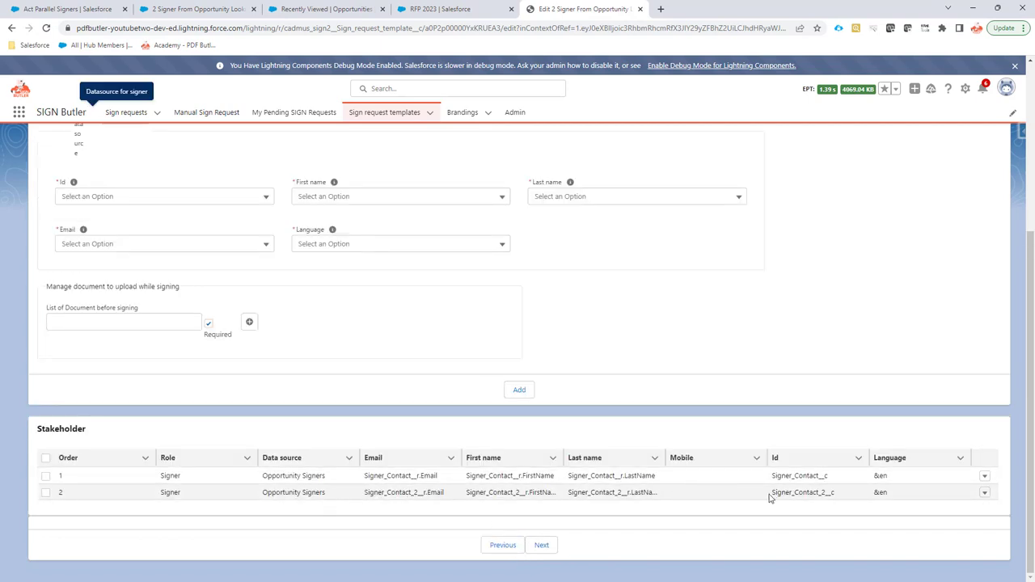
double_click(802, 492)
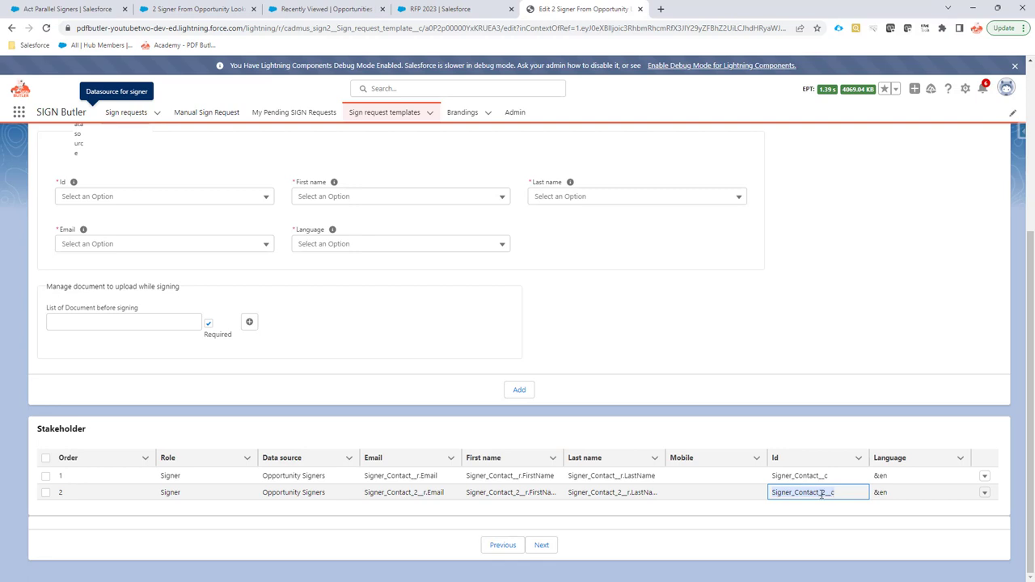
click(453, 10)
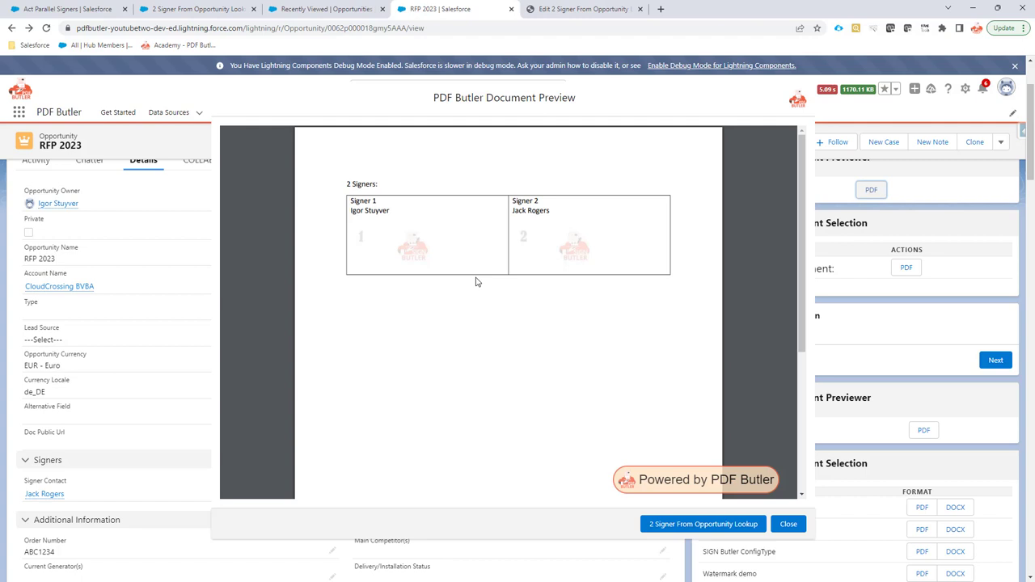
mouse_move(495, 243)
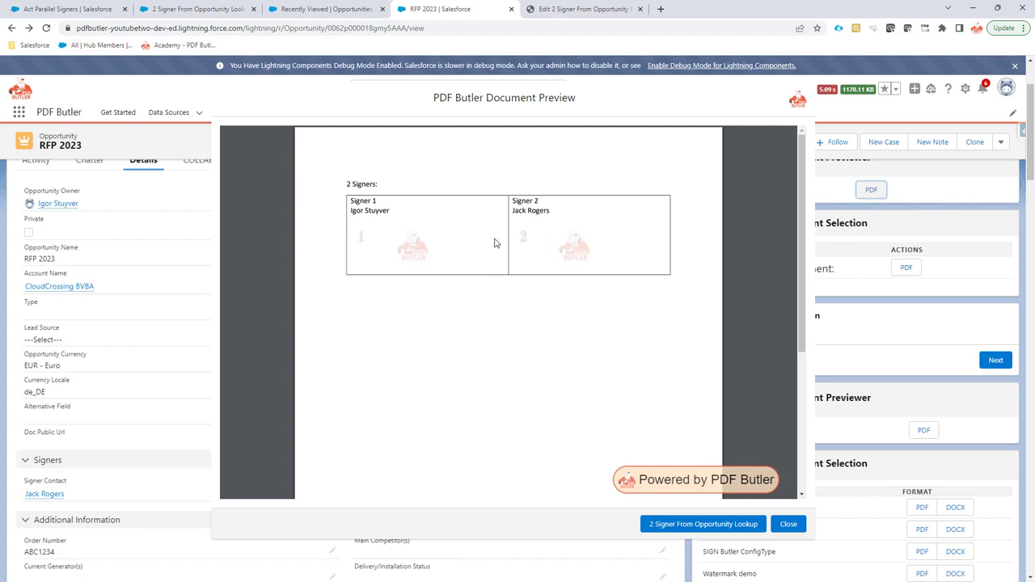
mouse_move(564, 259)
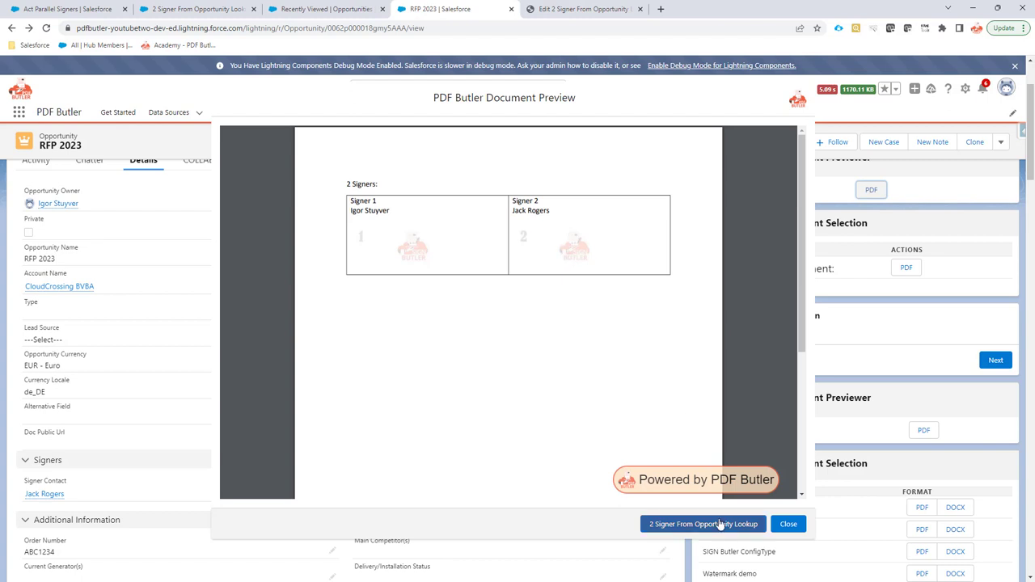
Send RFP 2023 for signing via 2 Signer From Opportunity Lookup and dismiss the confirmation.
click(702, 524)
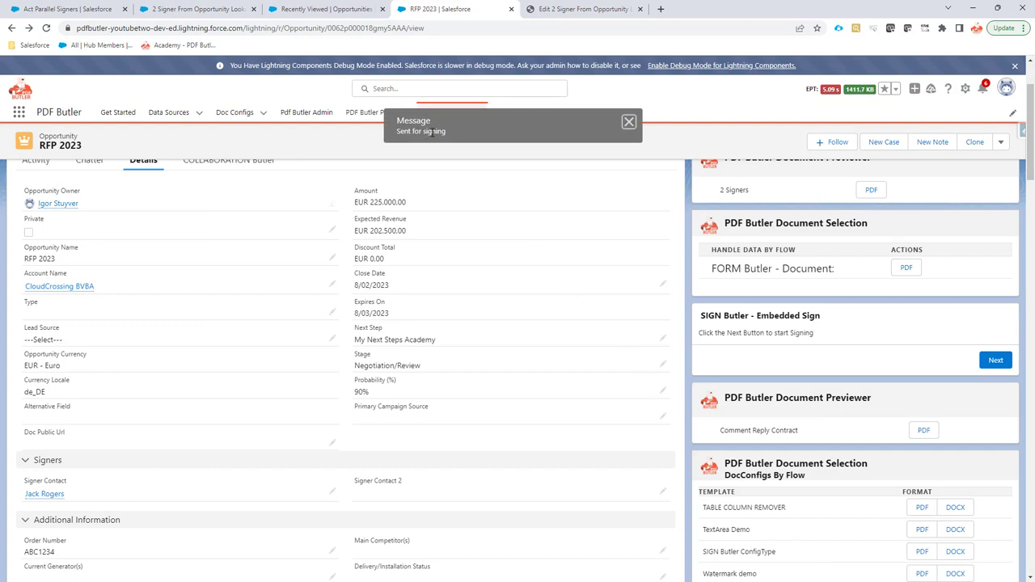
click(629, 123)
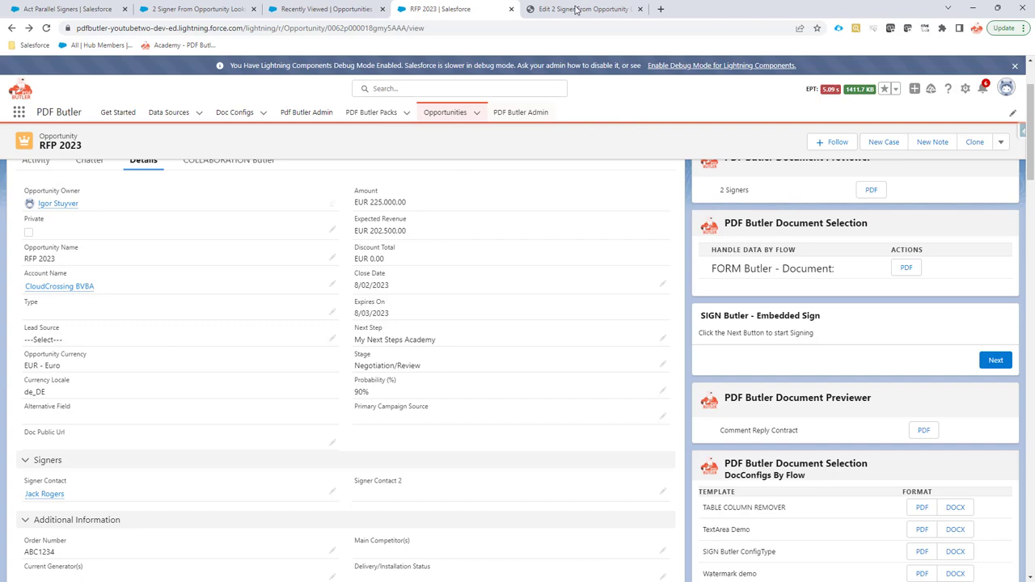
Show the All sign requests list with the new RFP 2023 Draft request.
click(583, 10)
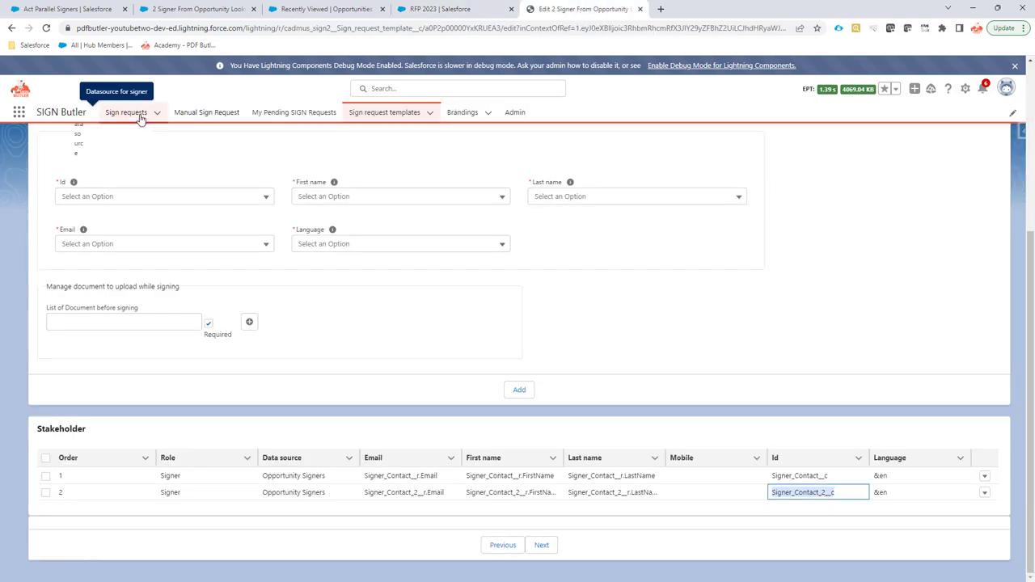
click(126, 112)
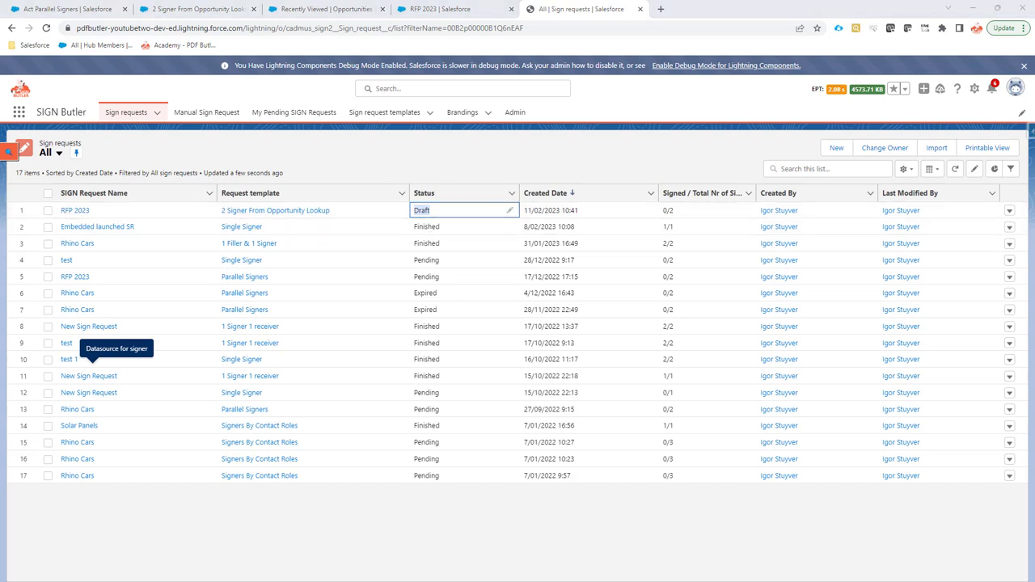
mouse_move(223, 482)
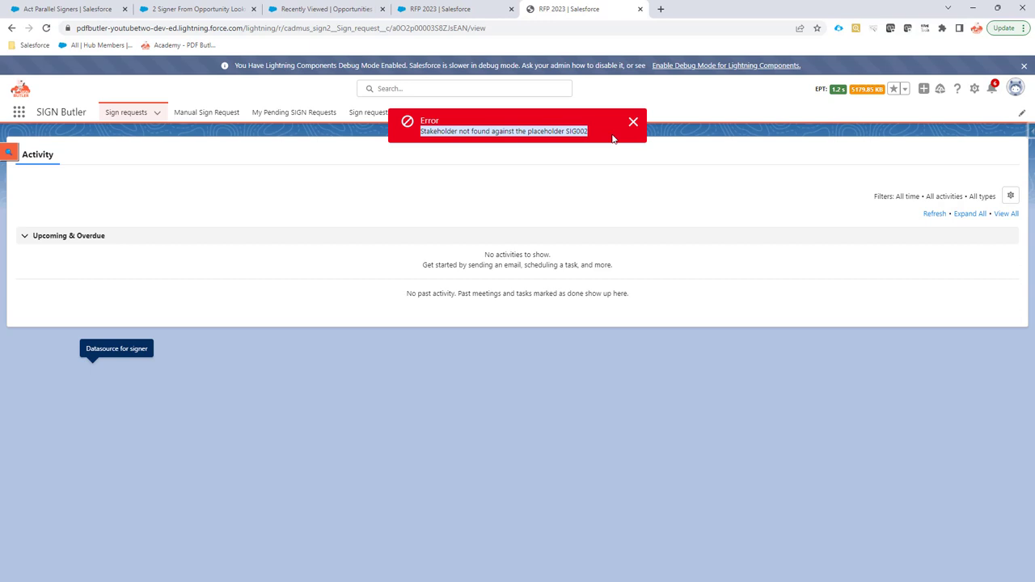
mouse_move(591, 146)
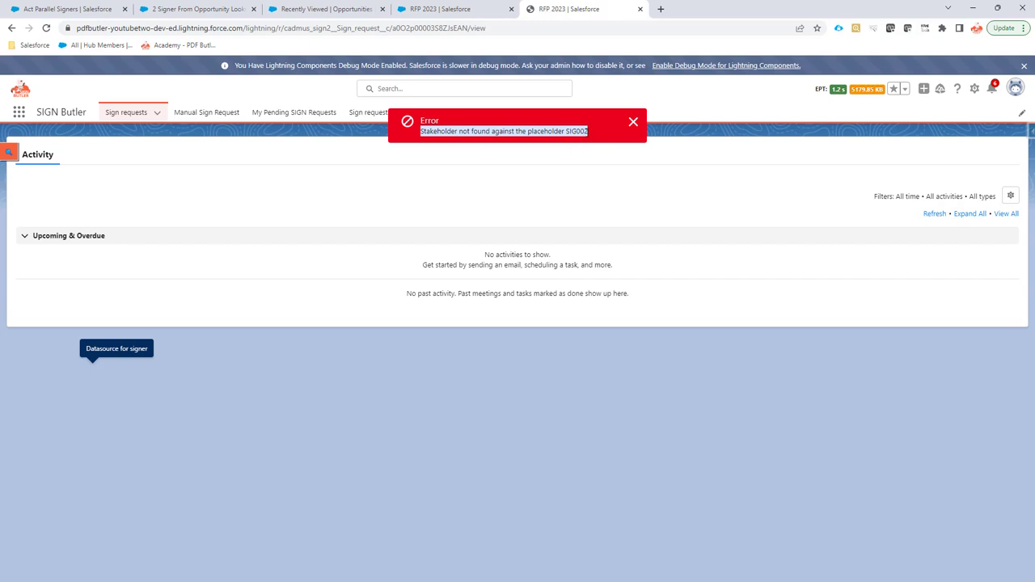
mouse_move(449, 10)
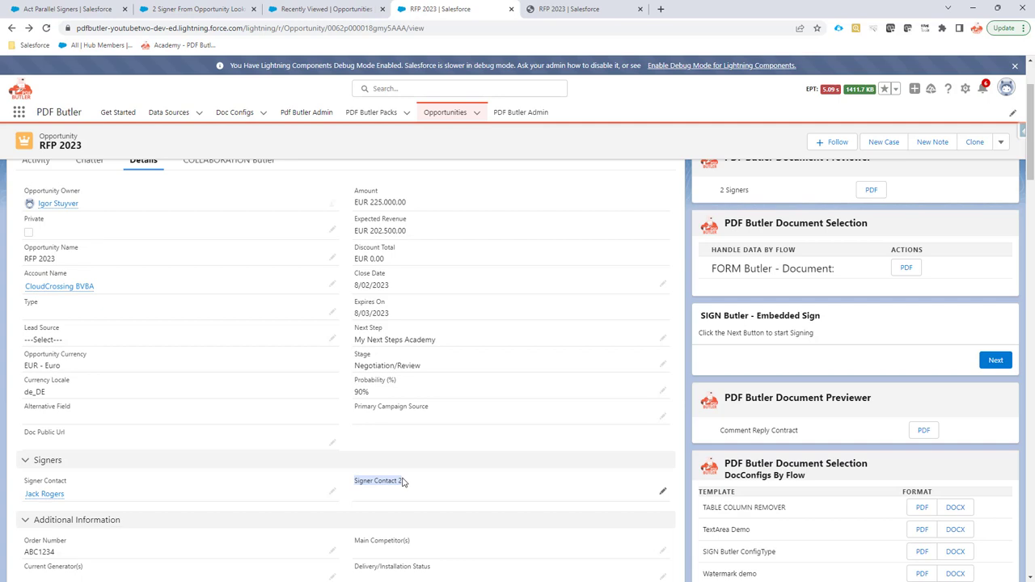
mouse_move(870, 191)
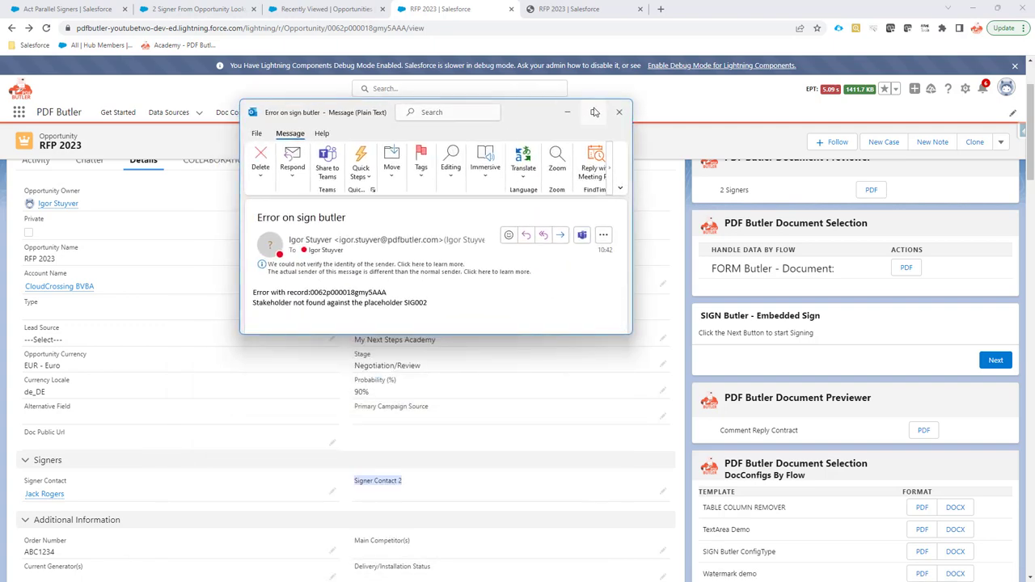
Enlarge the 'Error on sign butler' email reporting no stakeholder for SIG002.
click(595, 111)
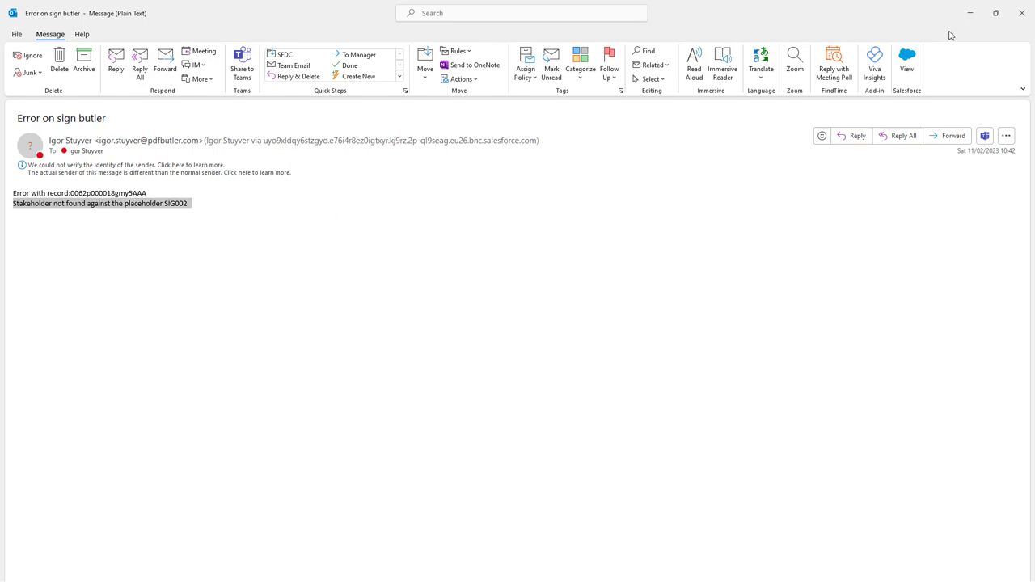
mouse_move(974, 19)
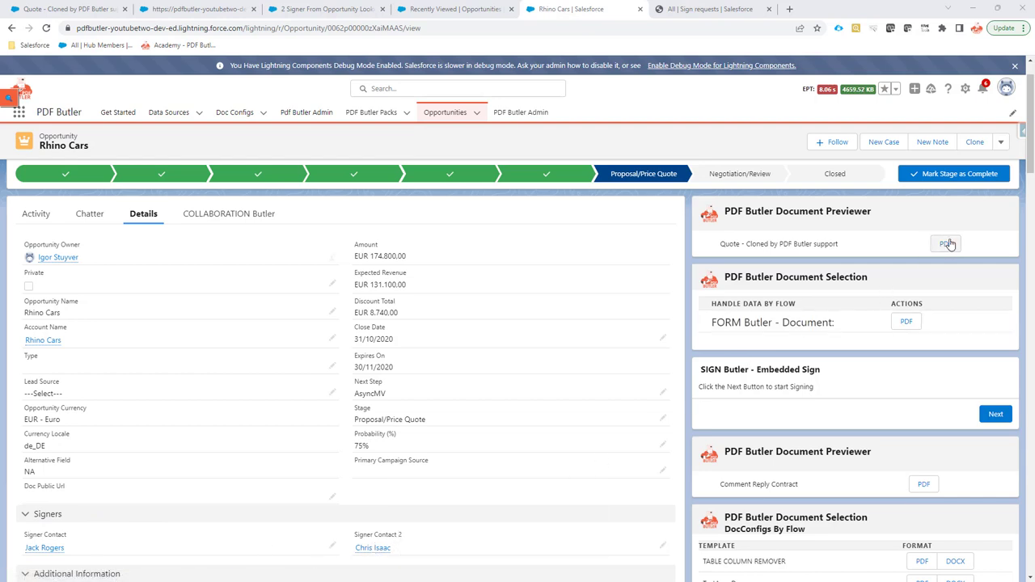
Preview the Rhino Cars quote and send it for signing via 2 Signer From Opportunity Lookup.
click(944, 242)
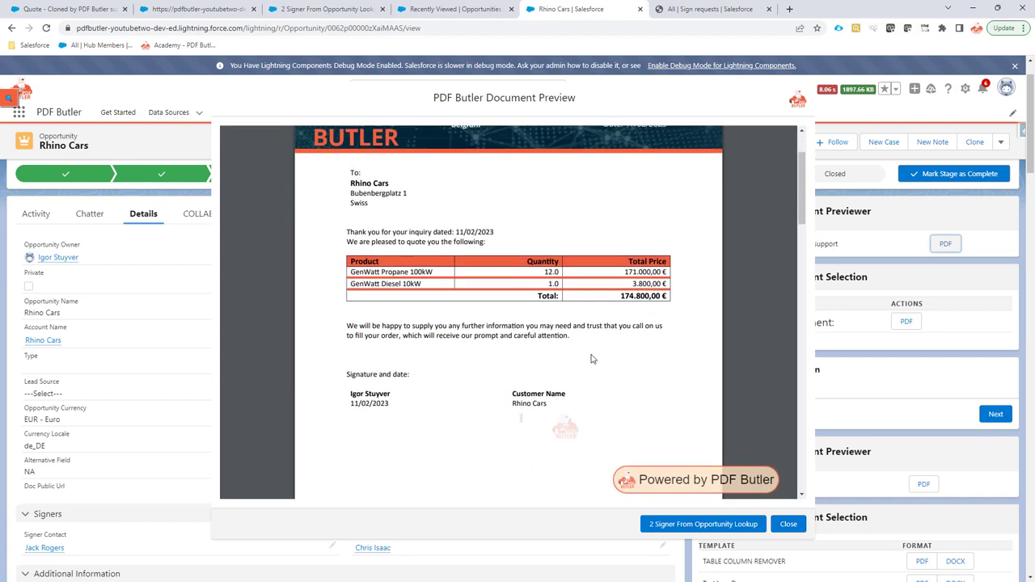
scroll(up, 3)
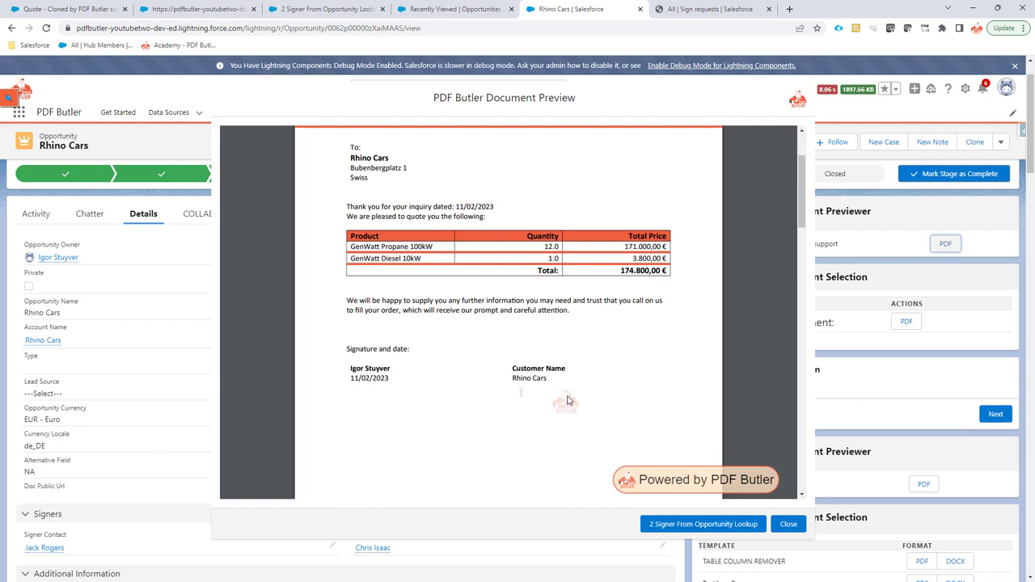
mouse_move(572, 422)
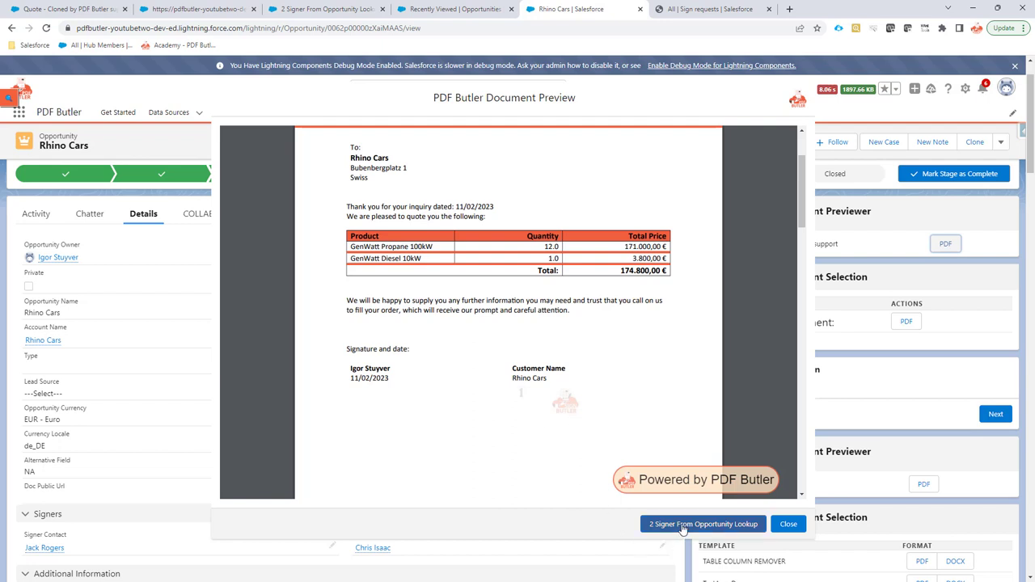
click(702, 524)
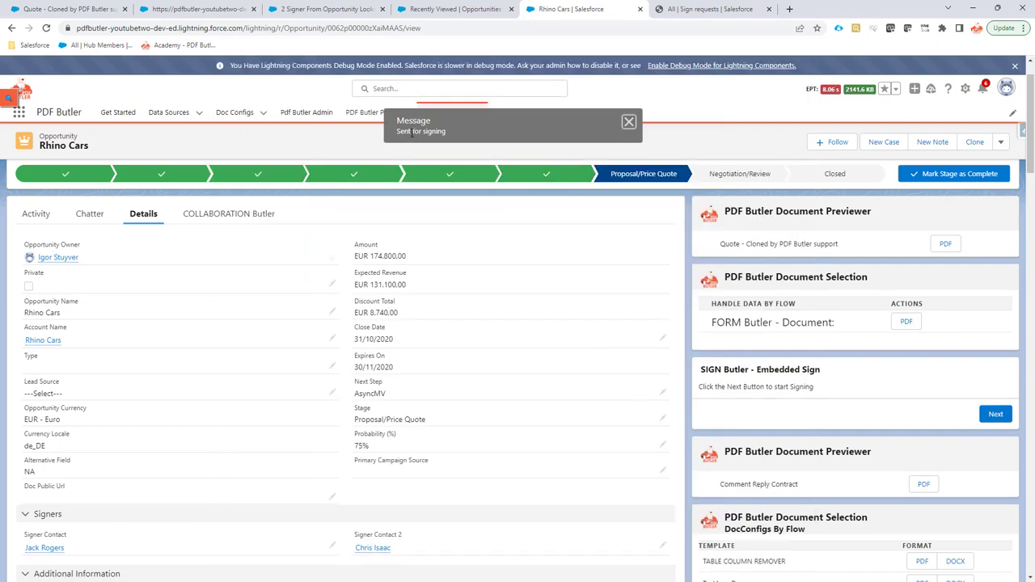
Refresh the sign requests list and open the new Rhino Cars Draft request.
click(712, 10)
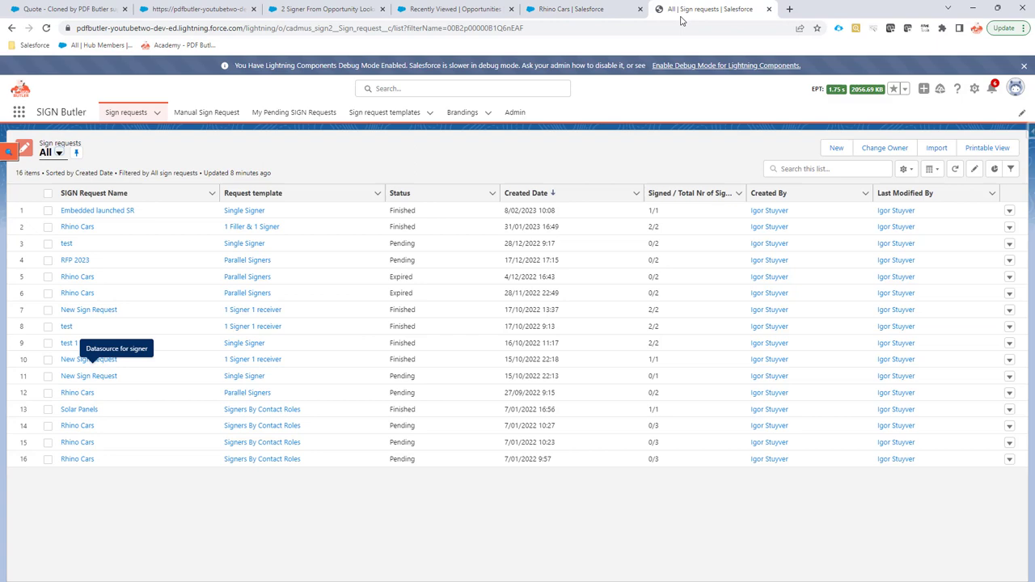
mouse_move(963, 173)
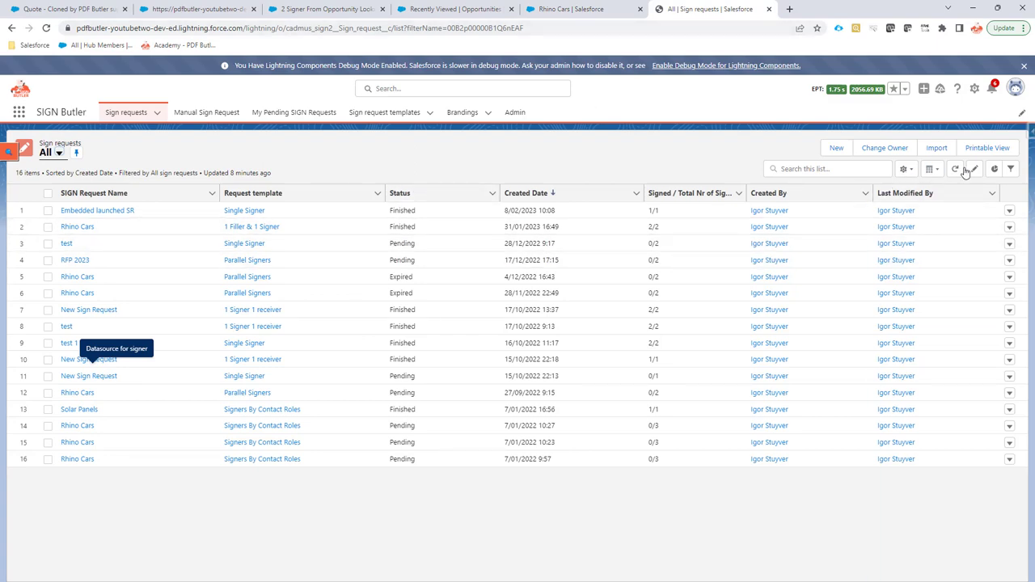
click(954, 169)
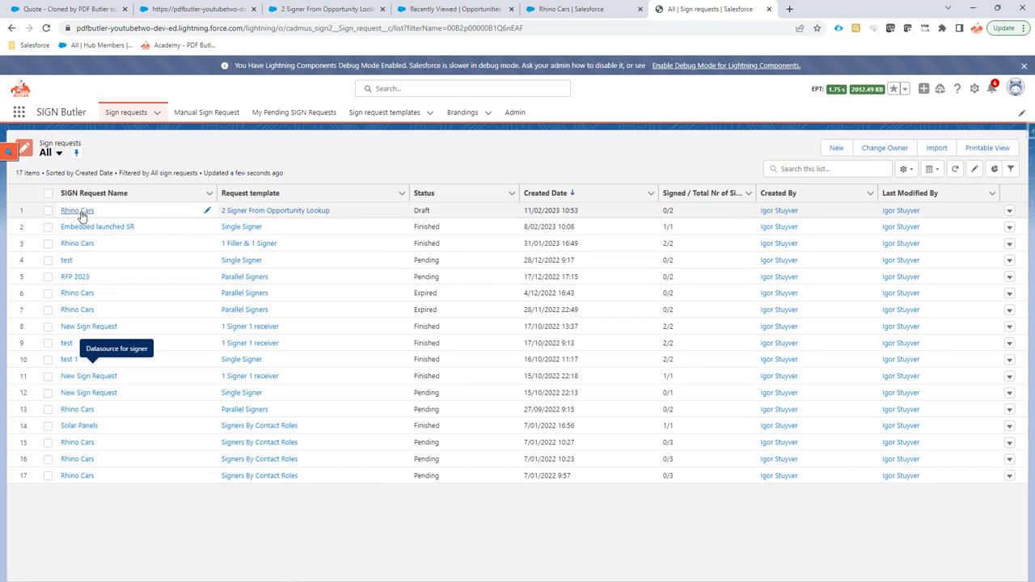
click(77, 210)
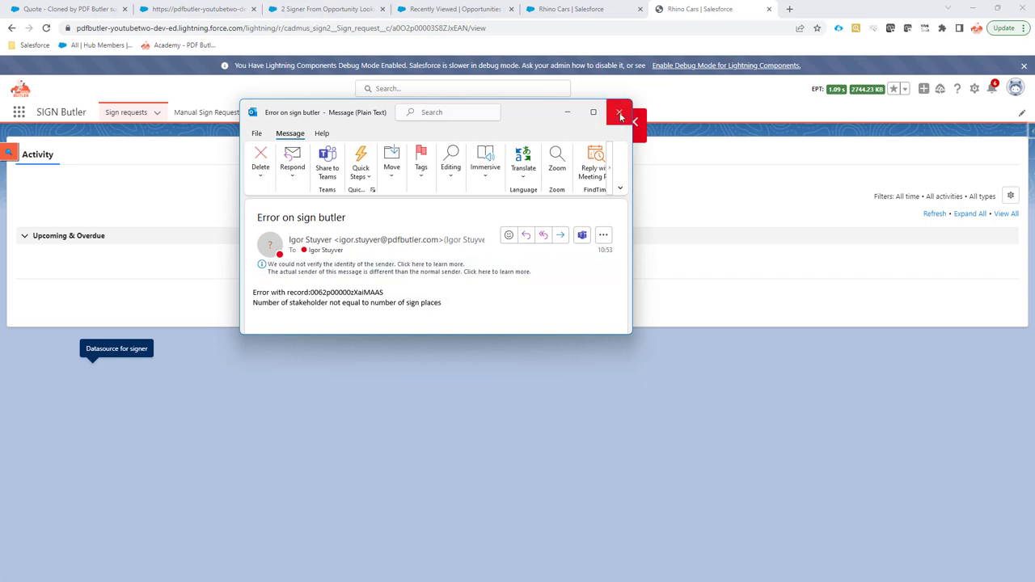
Close the error email about stakeholders not matching the number of sign places.
click(621, 113)
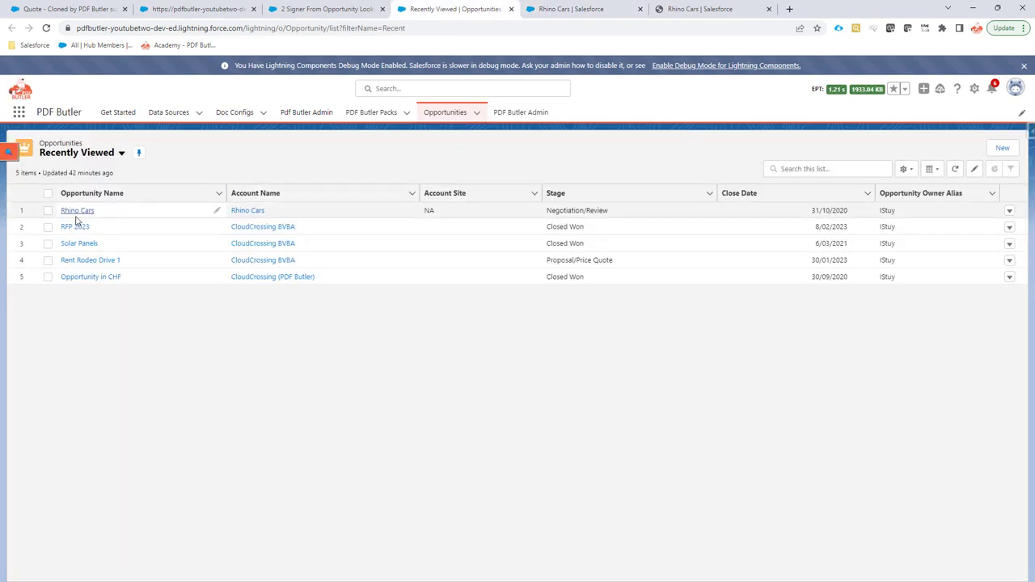
Open the RFP 2023 opportunity from Recently Viewed in a new tab.
right_click(66, 226)
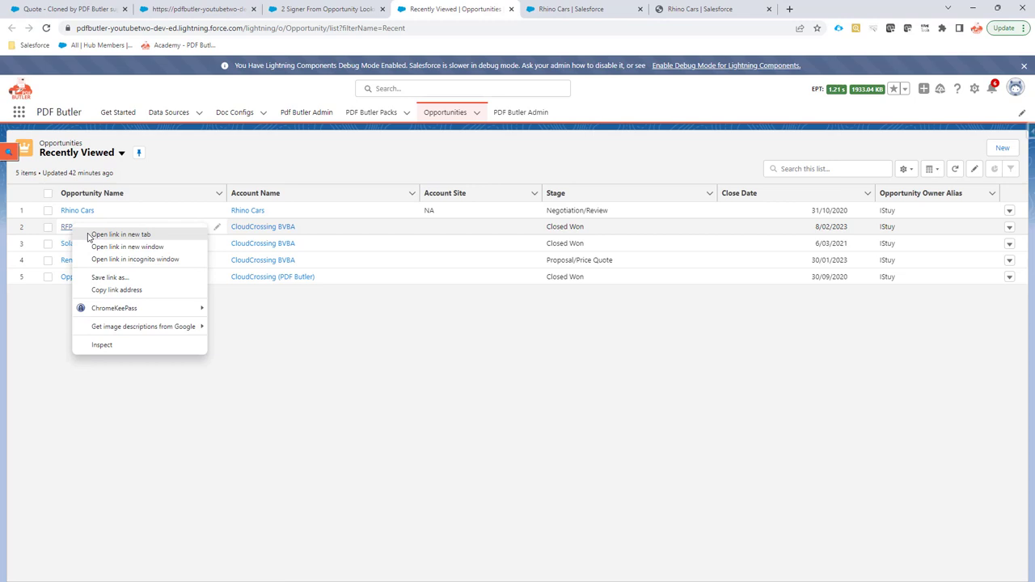
click(120, 233)
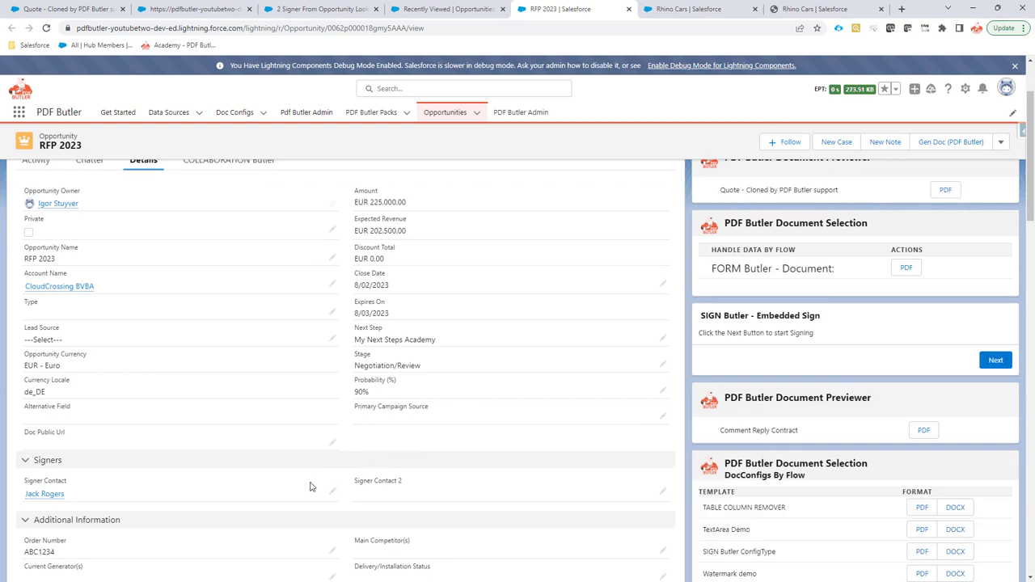
Preview the RFP 2023 quote for CloudCrossing BVBA, send it for signing and dismiss the confirmation.
scroll(up, 3)
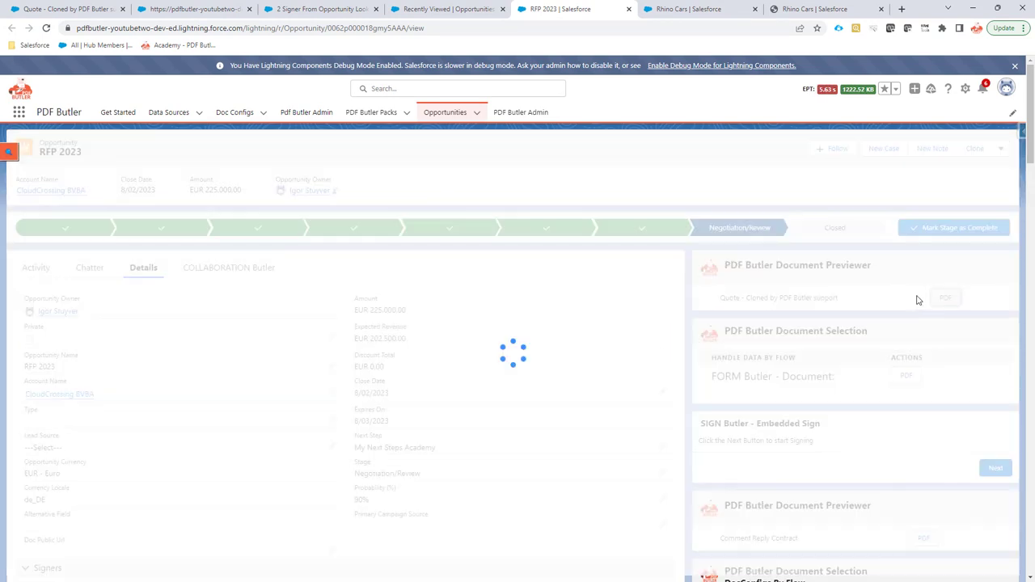
click(944, 297)
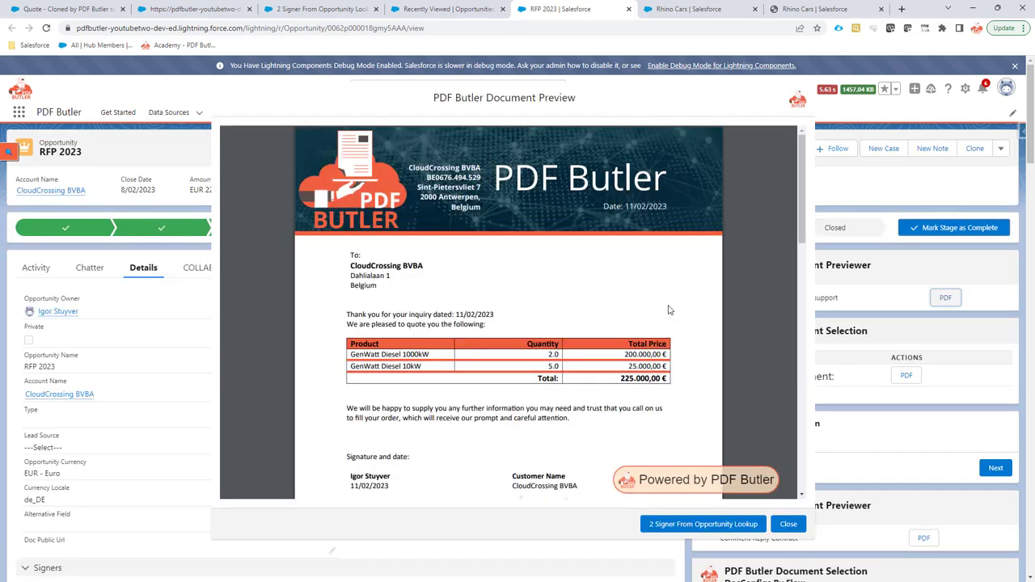
scroll(down, 3)
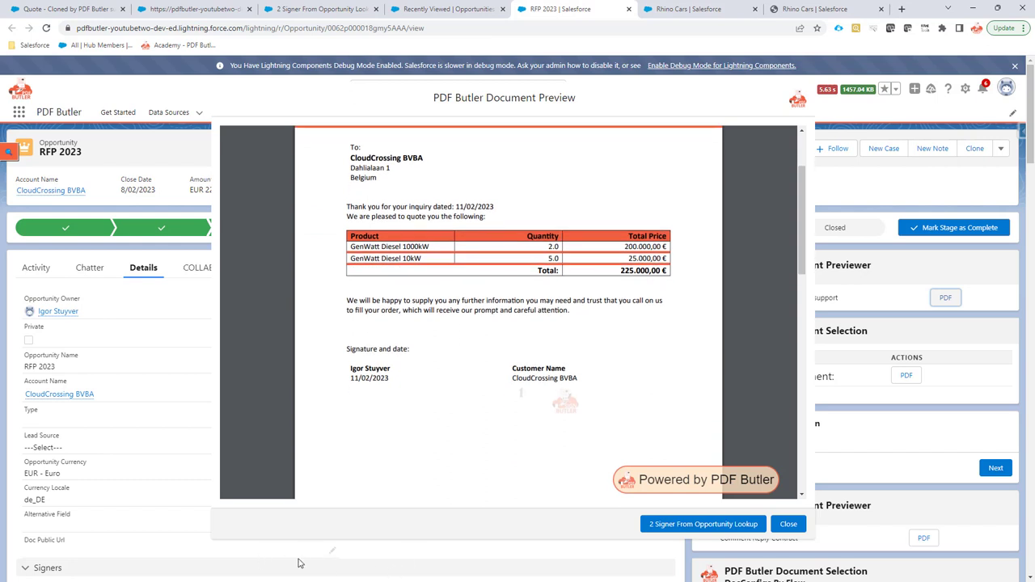
mouse_move(386, 563)
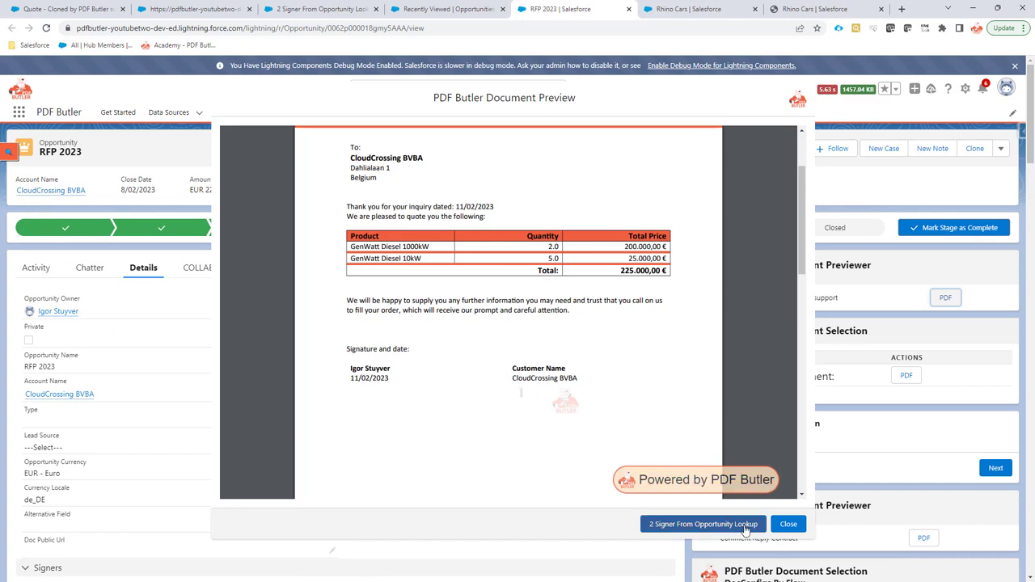
click(702, 524)
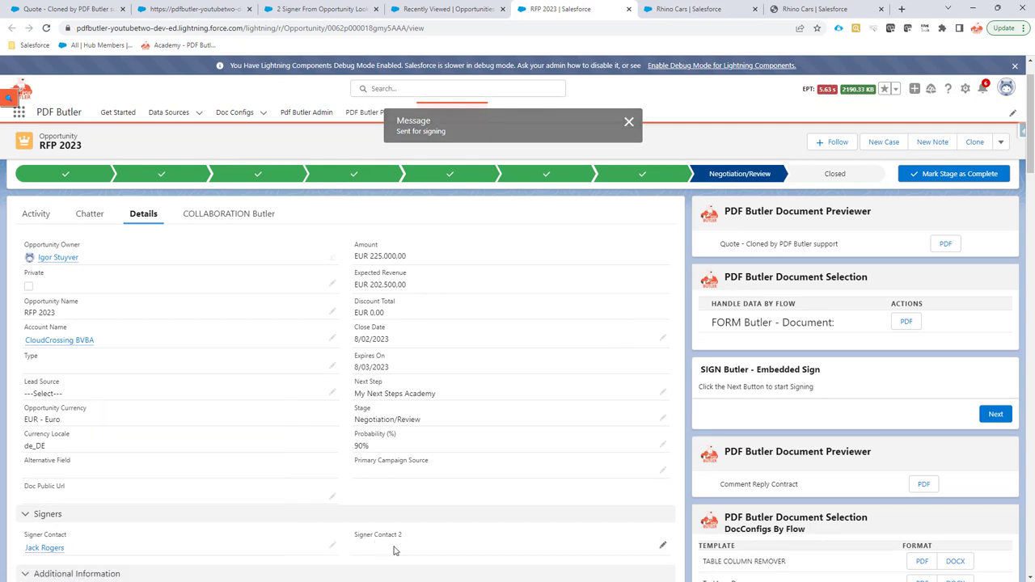
click(629, 122)
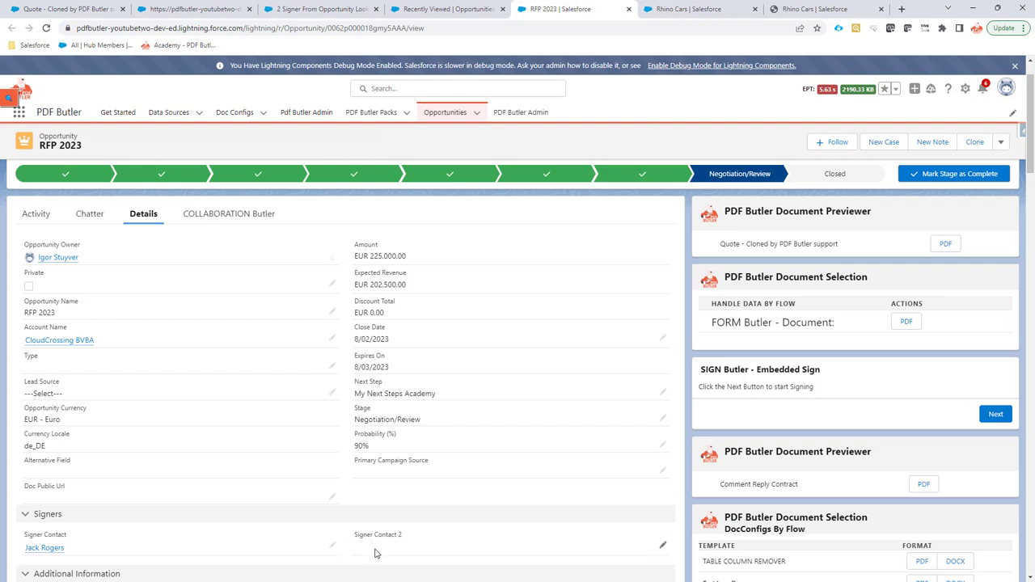
mouse_move(482, 388)
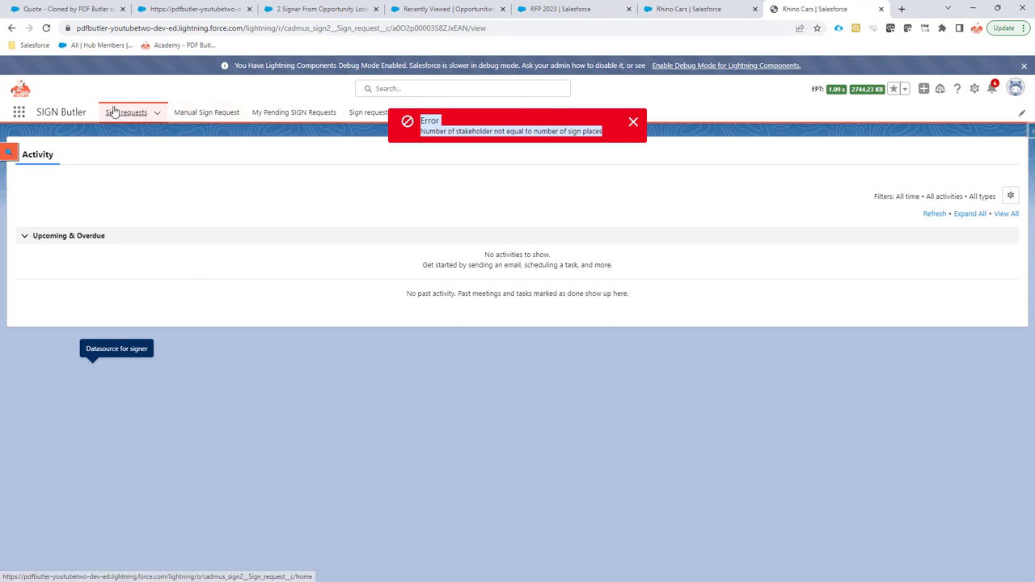
Return to the sign requests list, where the RFP 2023 request shows Pending, 0 of 1 signed.
click(126, 112)
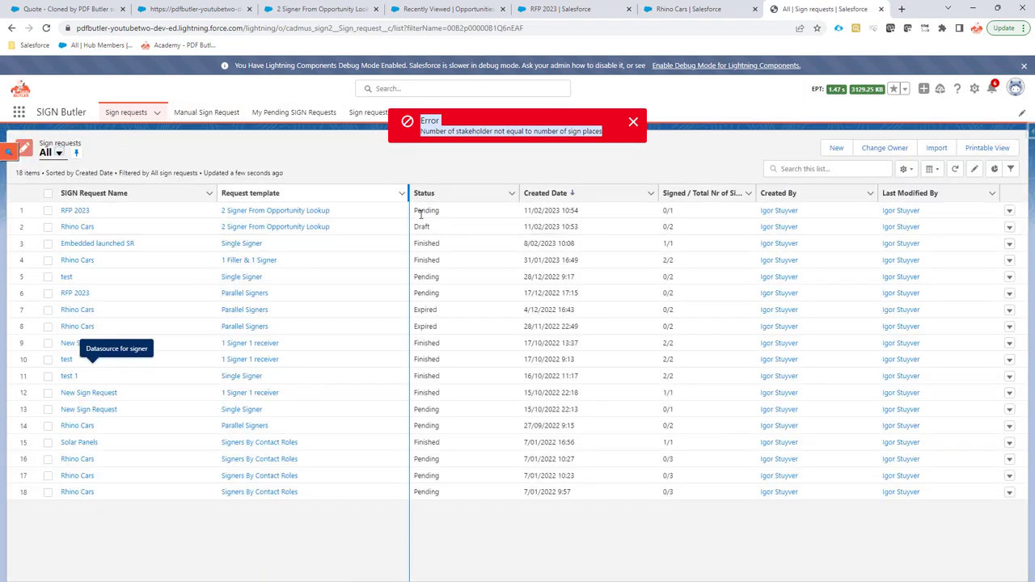